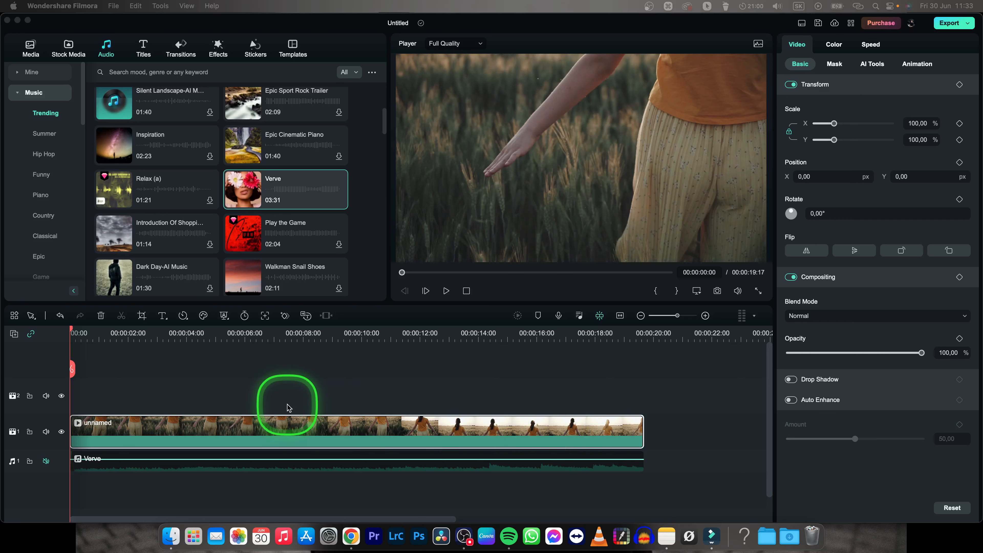
Step: Preview the clip, then set the project aspect ratio to 9:16 (Portrait) in Project Settings
{"action": "key", "text": "space"}
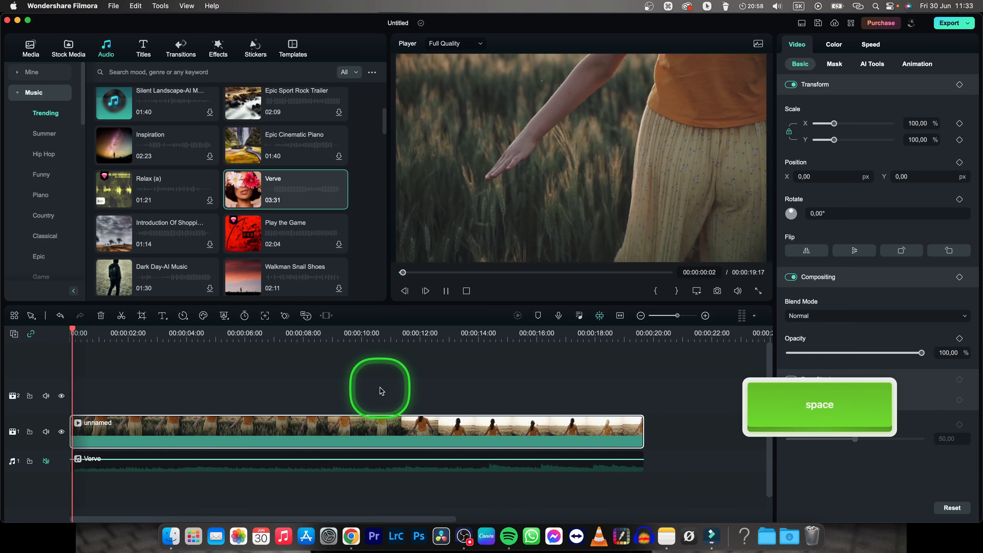
{"action": "key", "text": "space"}
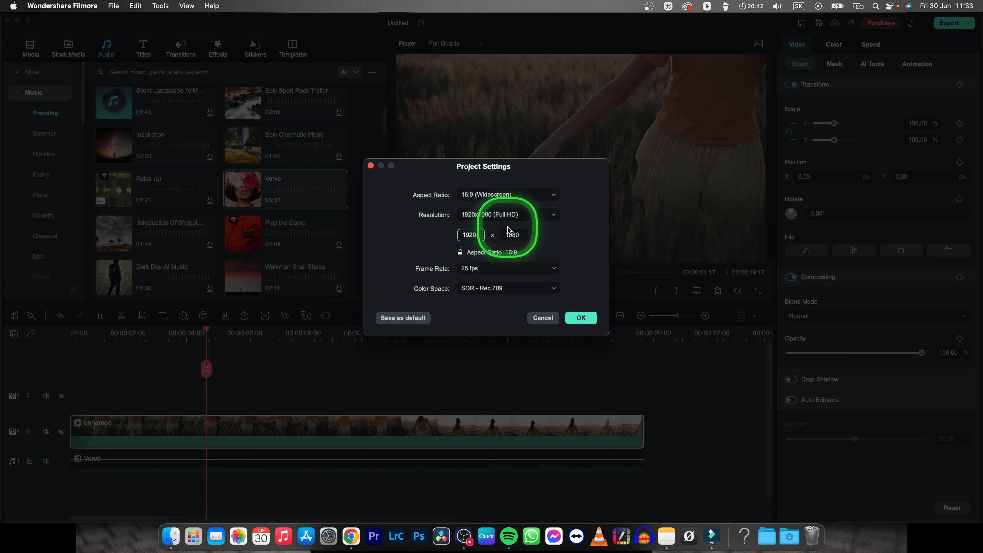
{"action": "left_click", "coordinate": [507, 194]}
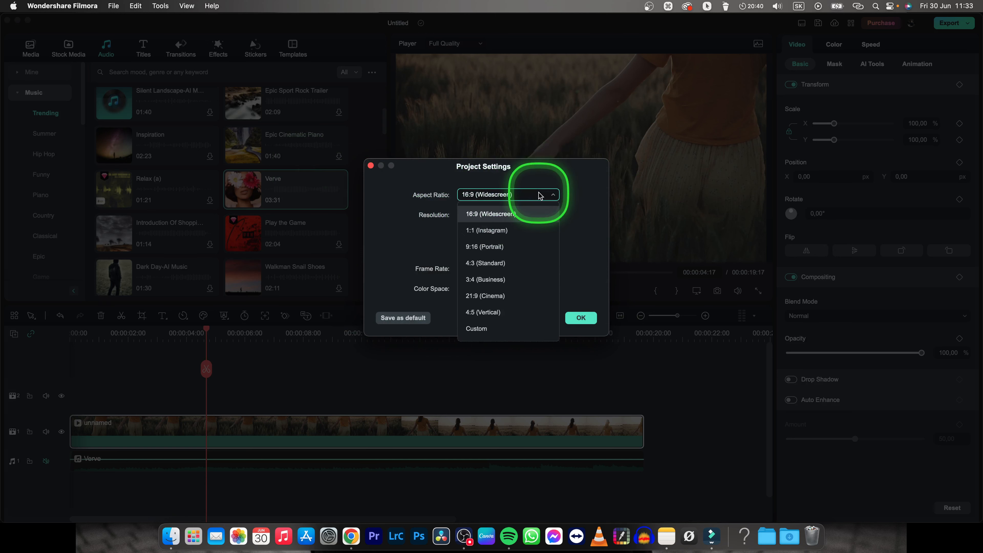
{"action": "left_click", "coordinate": [485, 247]}
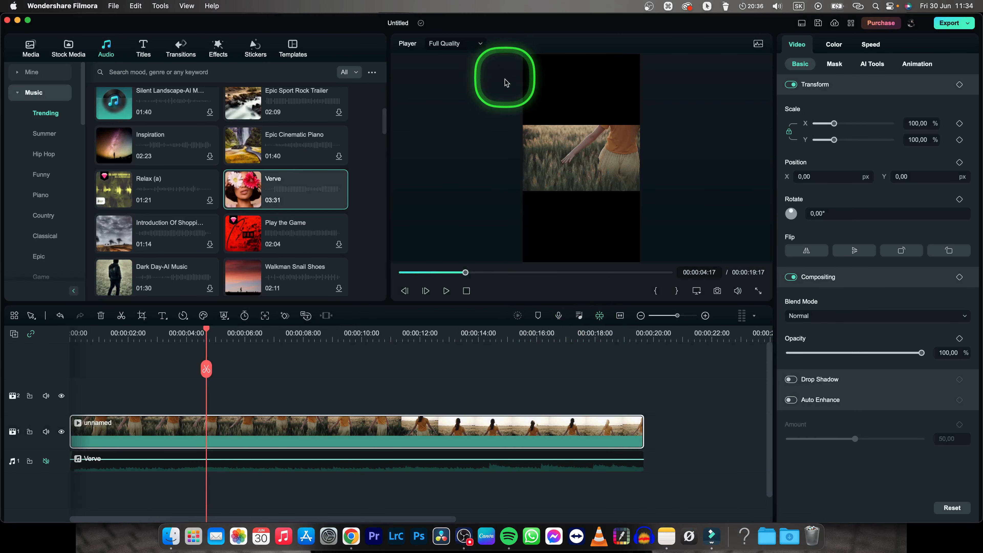
{"action": "mouse_move", "coordinate": [566, 53]}
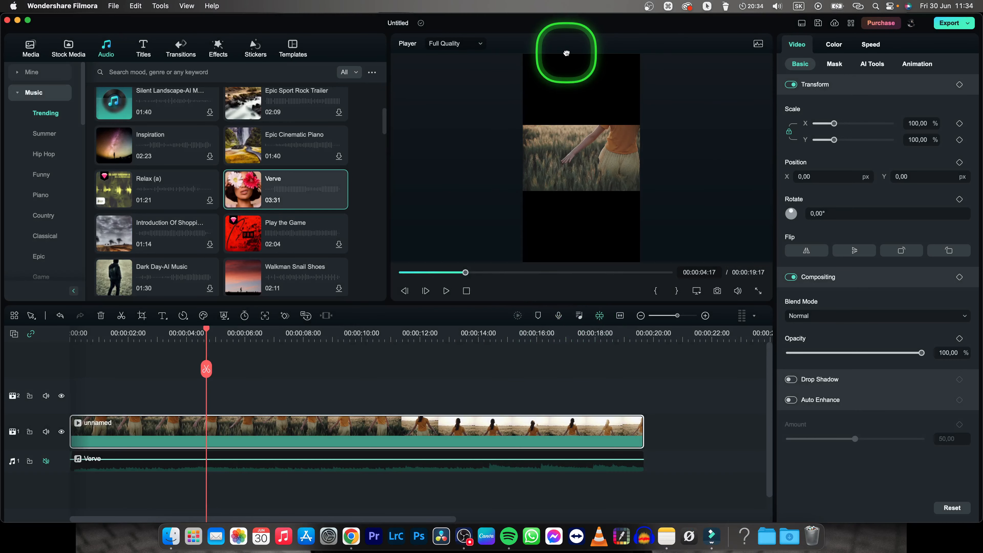
{"action": "mouse_move", "coordinate": [680, 301]}
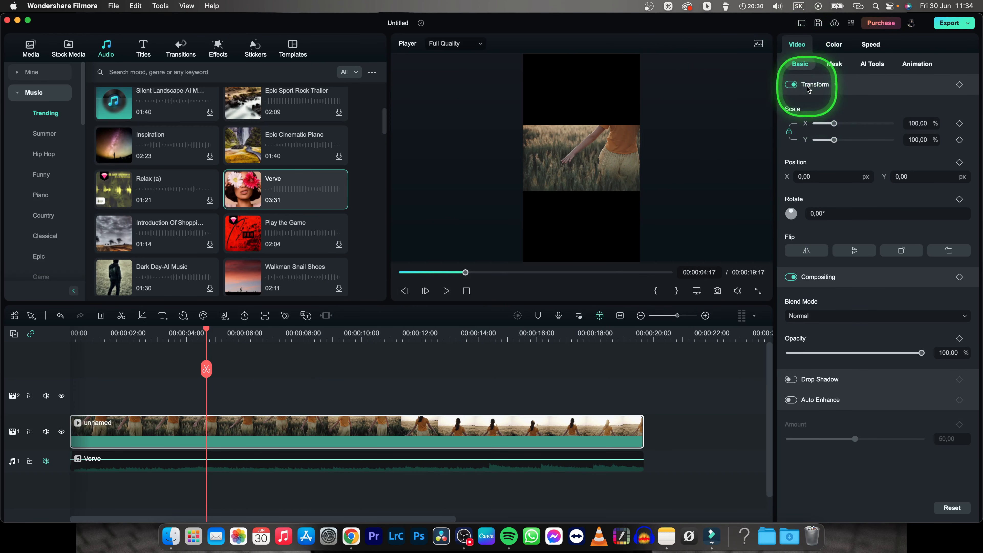
Step: Raise the clip's Scale to about 316% so it fills the portrait frame with no black bars
{"action": "left_click_drag", "start_coordinate": [824, 123], "coordinate": [871, 123]}
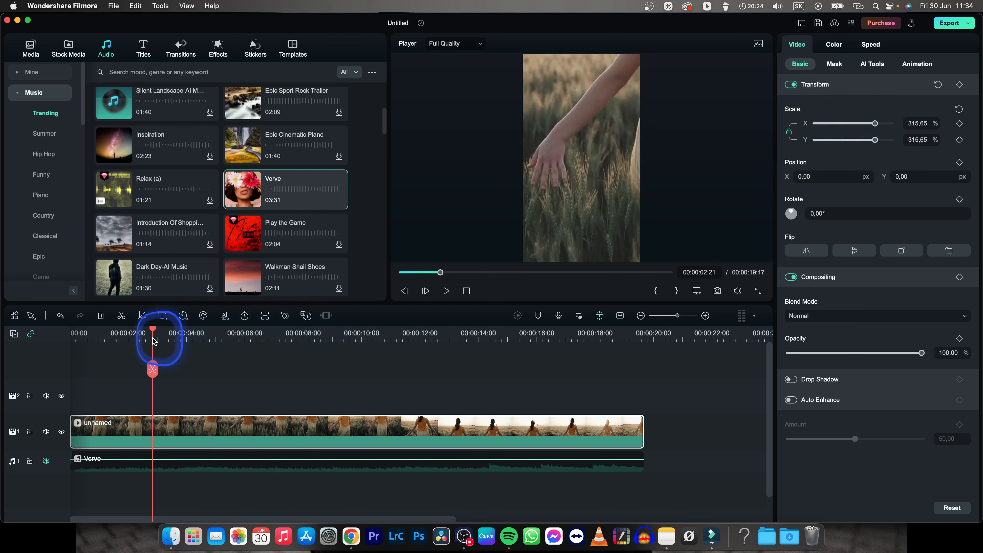
{"action": "left_click", "coordinate": [445, 290]}
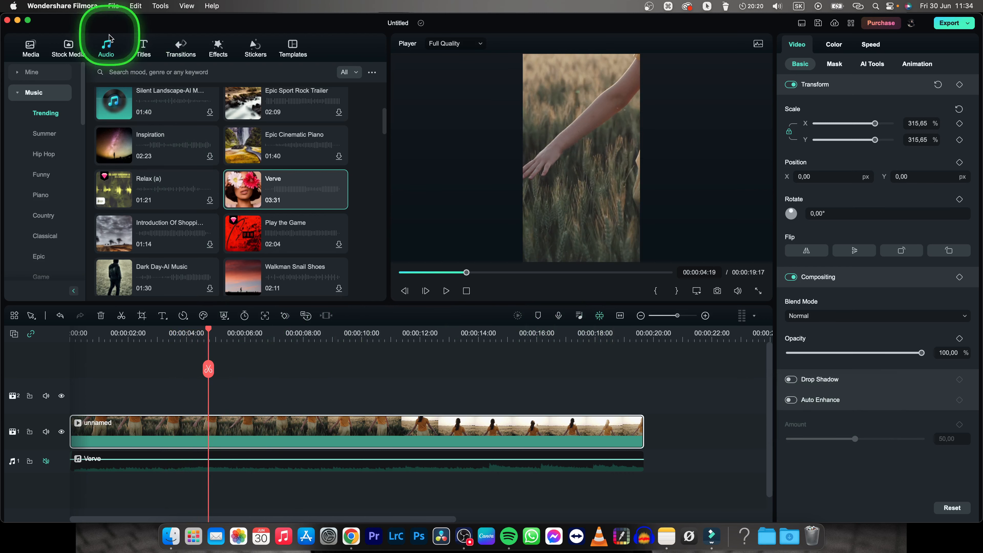
Step: Set the project aspect ratio to 1:1 (Instagram) at 1080x1080 via Project Settings
{"action": "left_click", "coordinate": [114, 5]}
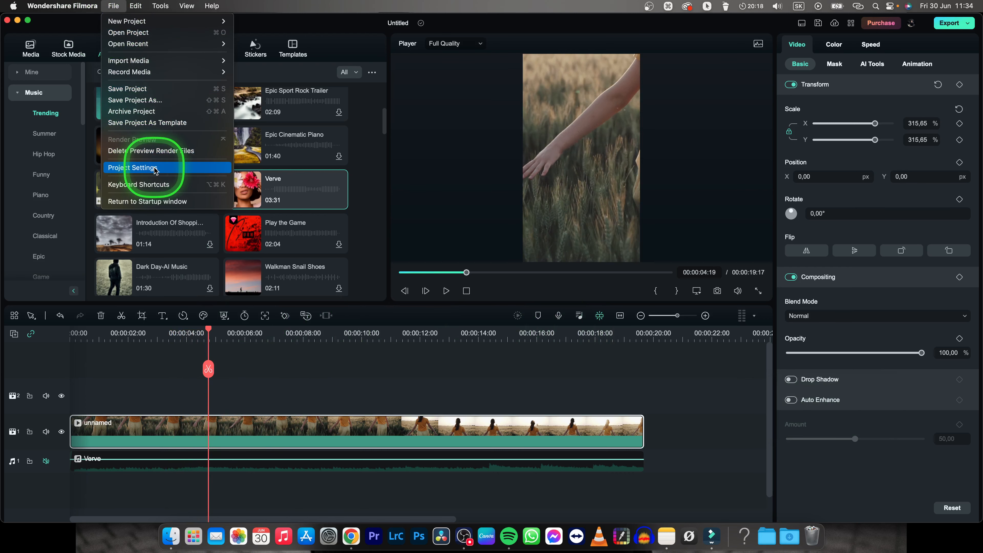
{"action": "left_click", "coordinate": [132, 167]}
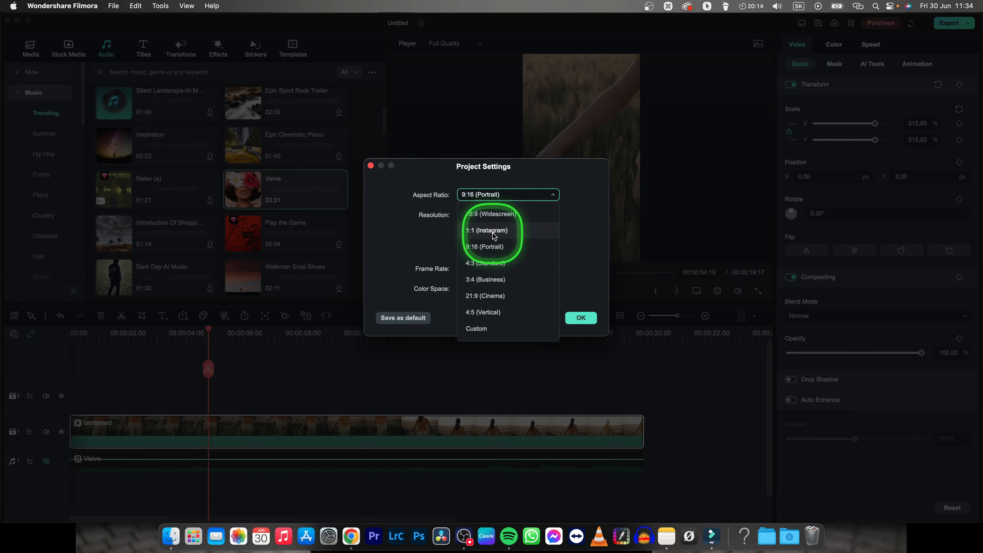
{"action": "left_click", "coordinate": [488, 230]}
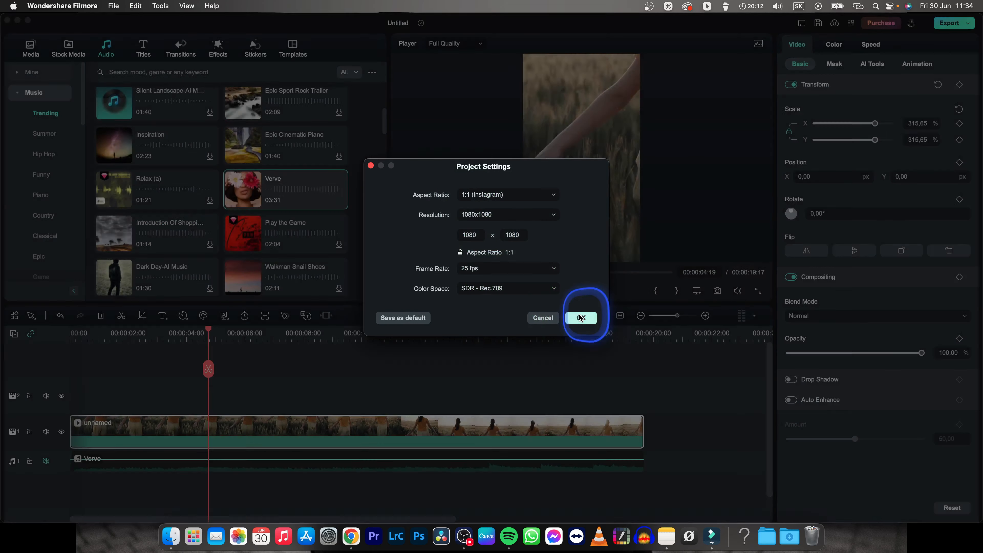
{"action": "left_click", "coordinate": [580, 318]}
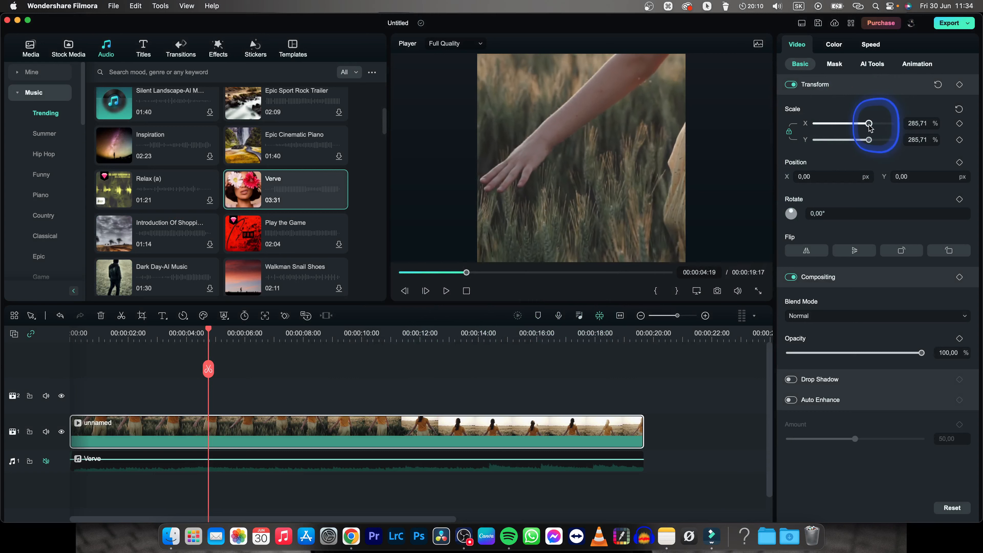
Step: Lower the clip's Scale to about 180% to fill the square frame and preview playback
{"action": "left_click_drag", "start_coordinate": [869, 122], "coordinate": [849, 123]}
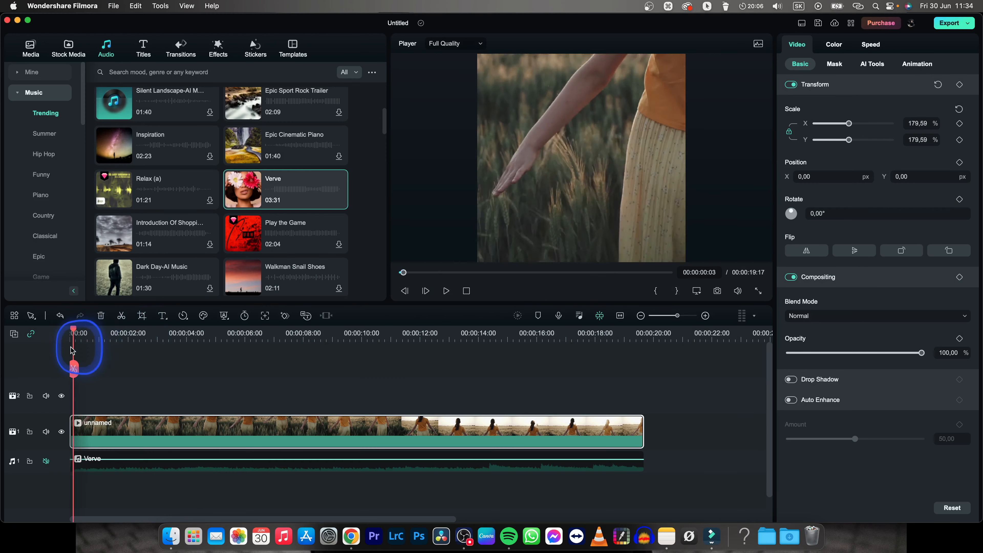
{"action": "key", "text": "space"}
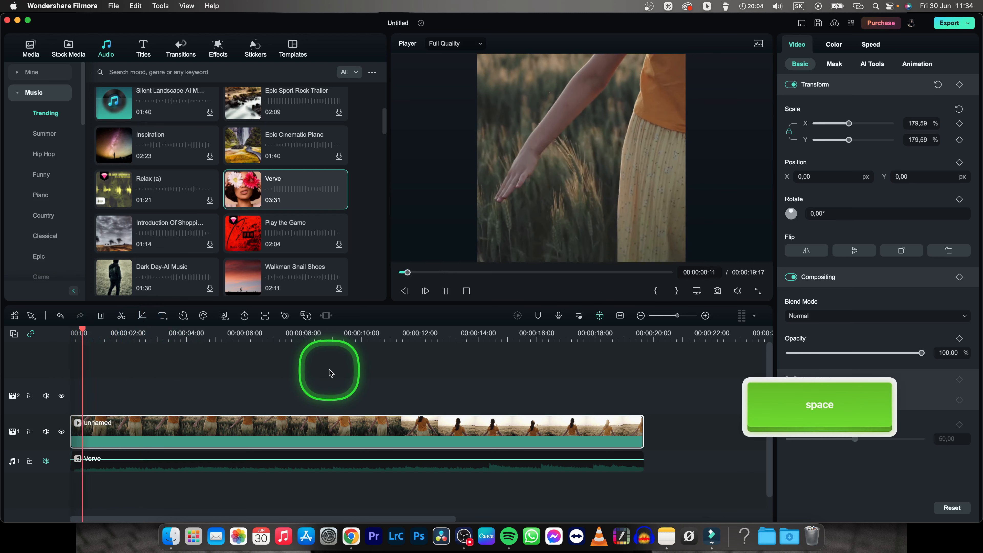
{"action": "key", "text": "space"}
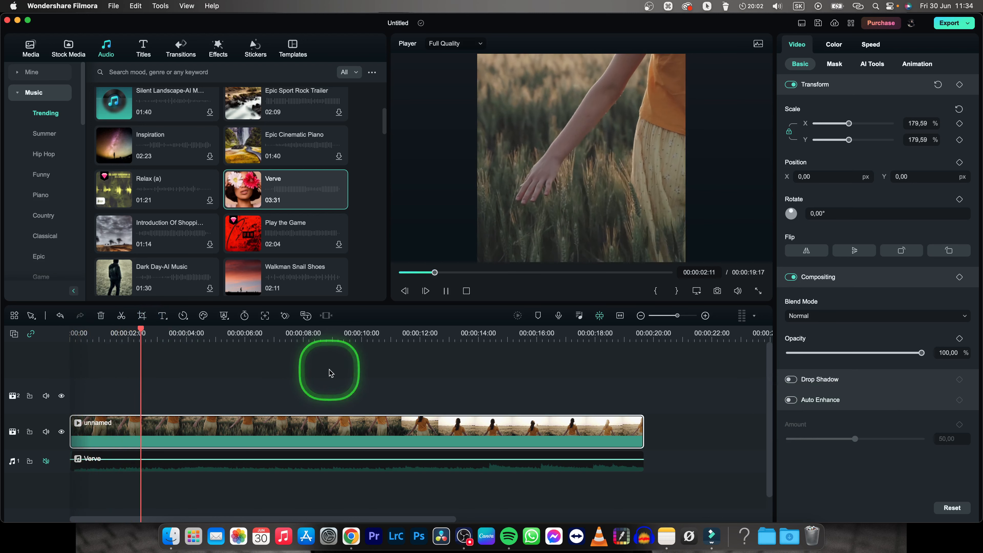